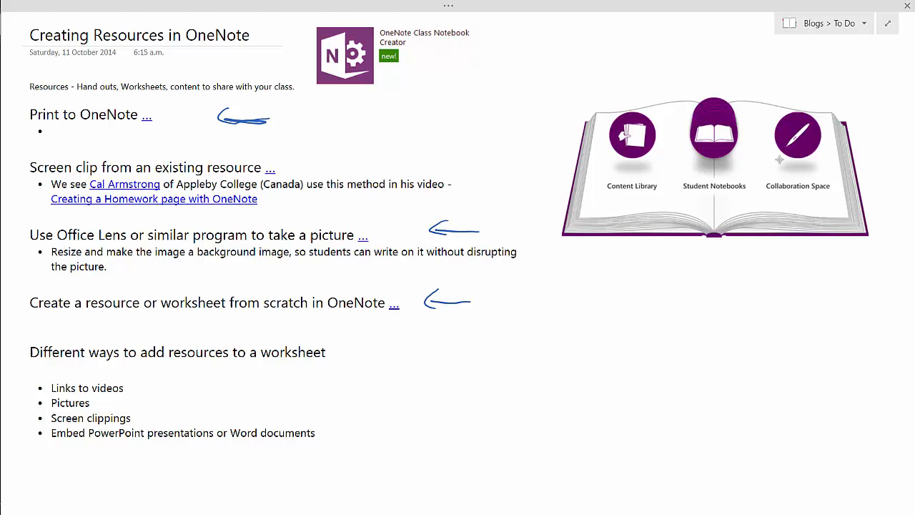
Ink arrows over the Content Library, Student Notebooks and Collaboration Space icons, then go to the Print to OneNote link.
left_click_drag(625, 46, 626, 93)
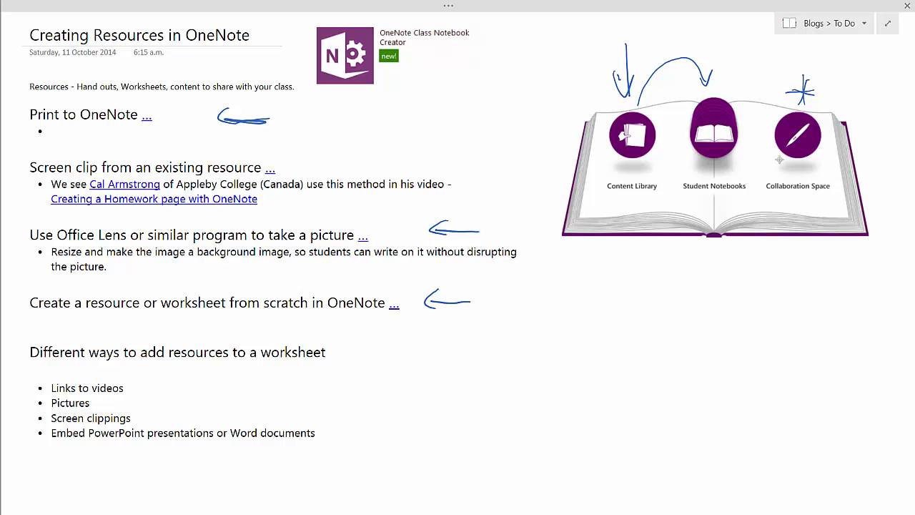
left_click(147, 114)
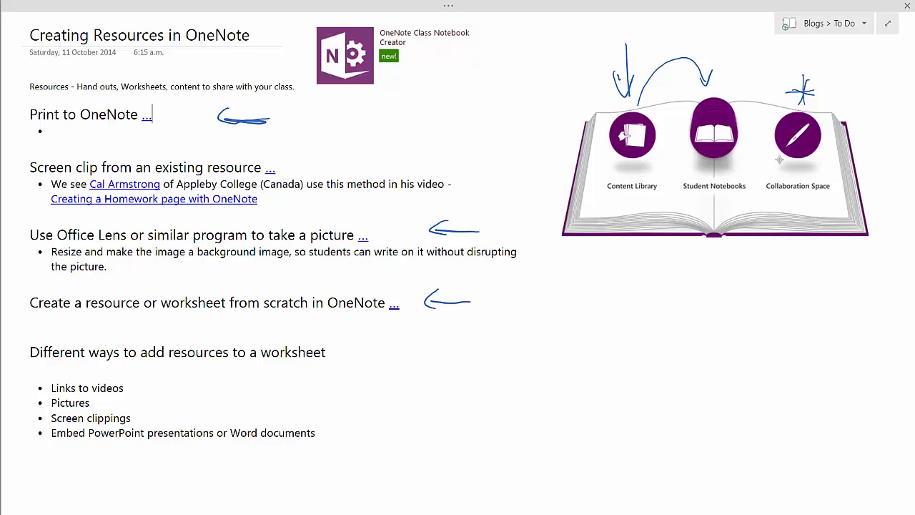
left_click(148, 115)
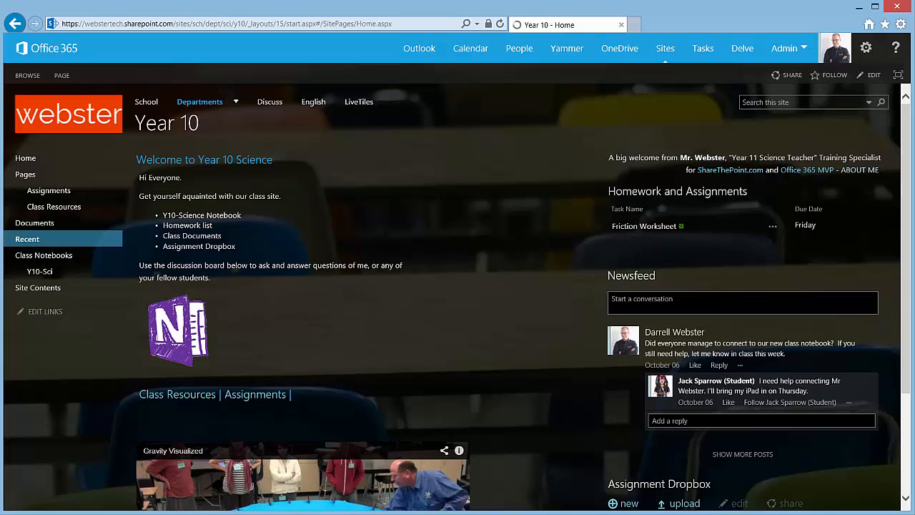
Open Friction Worksheet from Homework and Assignments and look through its table, image and drag questions.
left_click(644, 226)
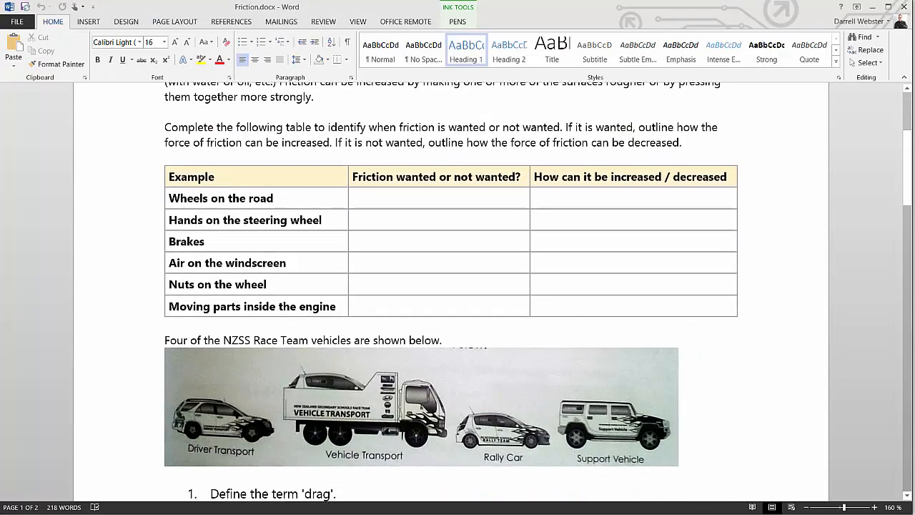
scroll("down", 3)
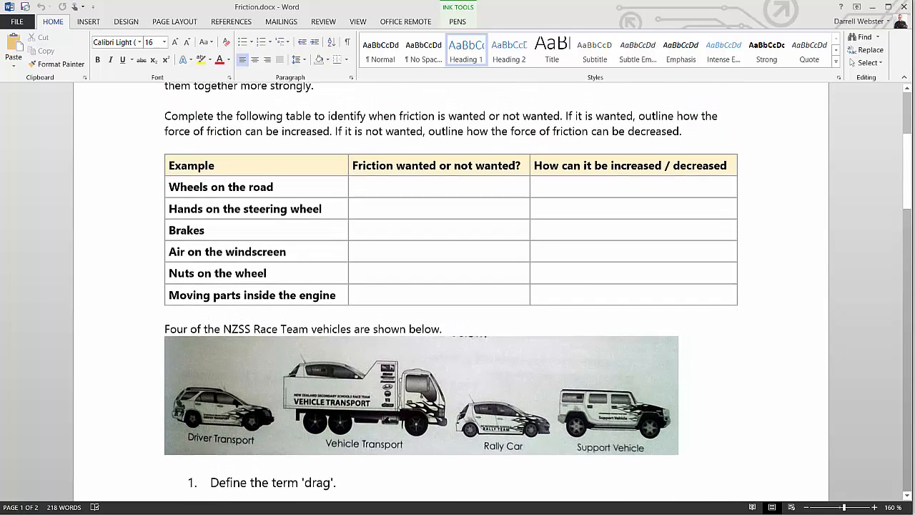
scroll("down", 3)
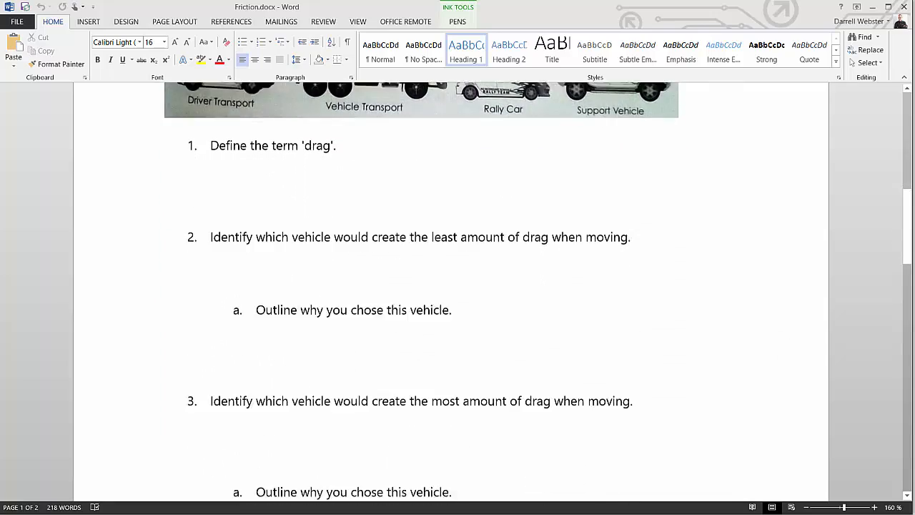
scroll("up", 3)
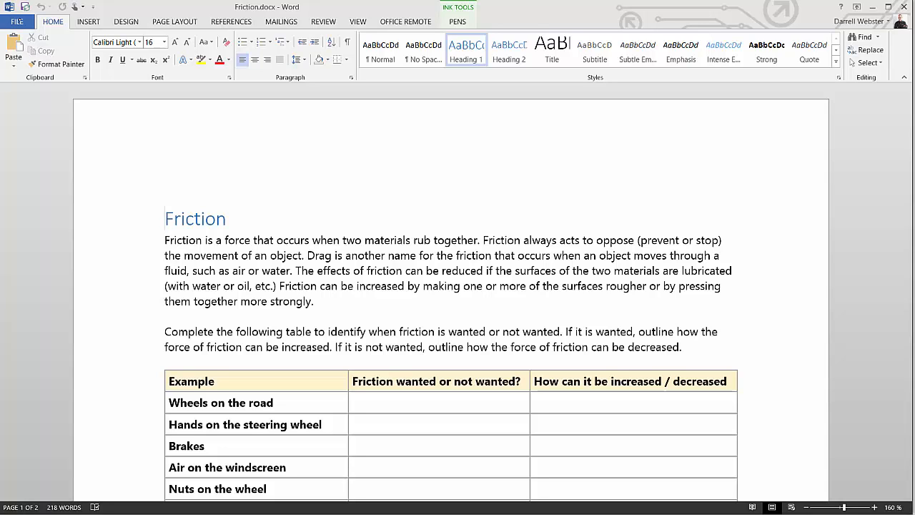
Print the Friction worksheet to the Send To OneNote 2013 printer.
left_click(29, 24)
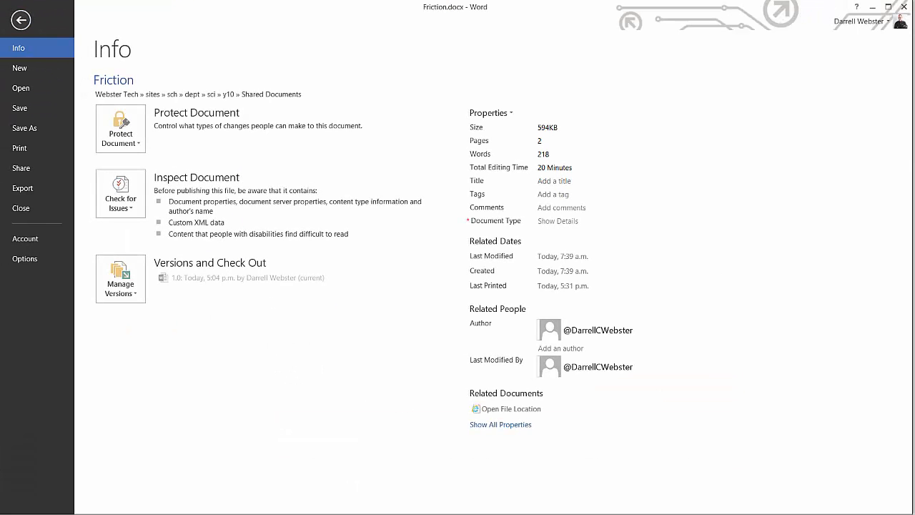
left_click(20, 148)
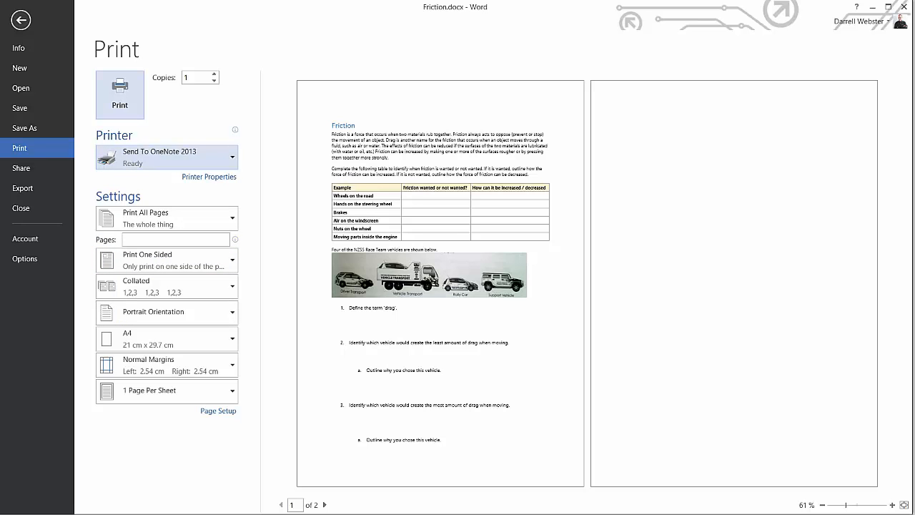
left_click(20, 19)
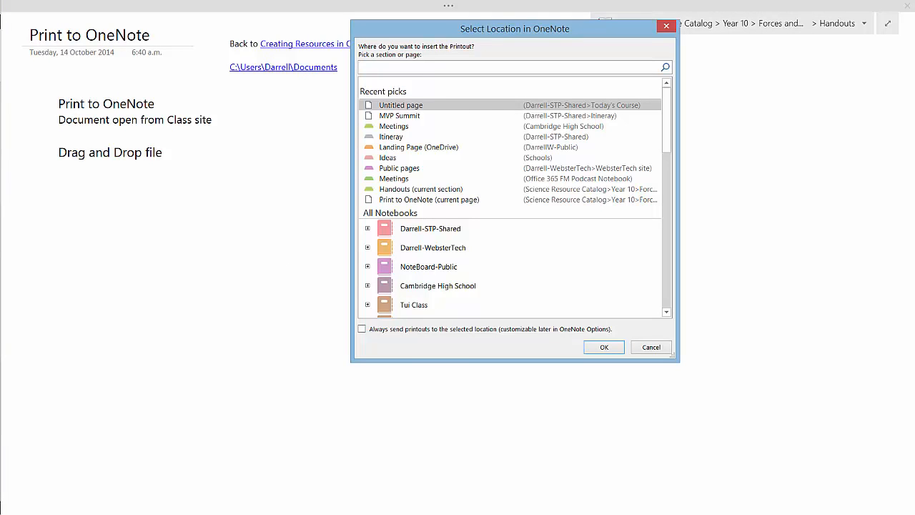
Choose Print to OneNote (current page) in the Handouts section as the printout destination.
left_click(508, 66)
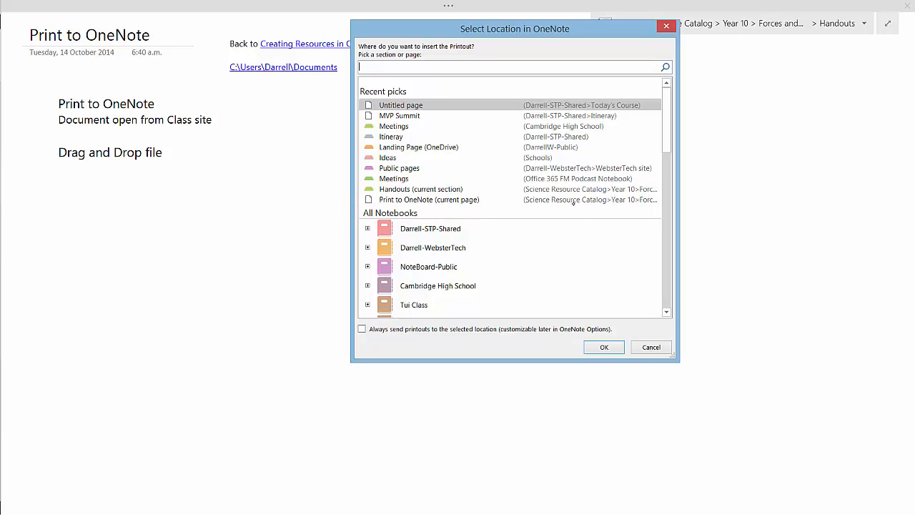
mouse_move(429, 199)
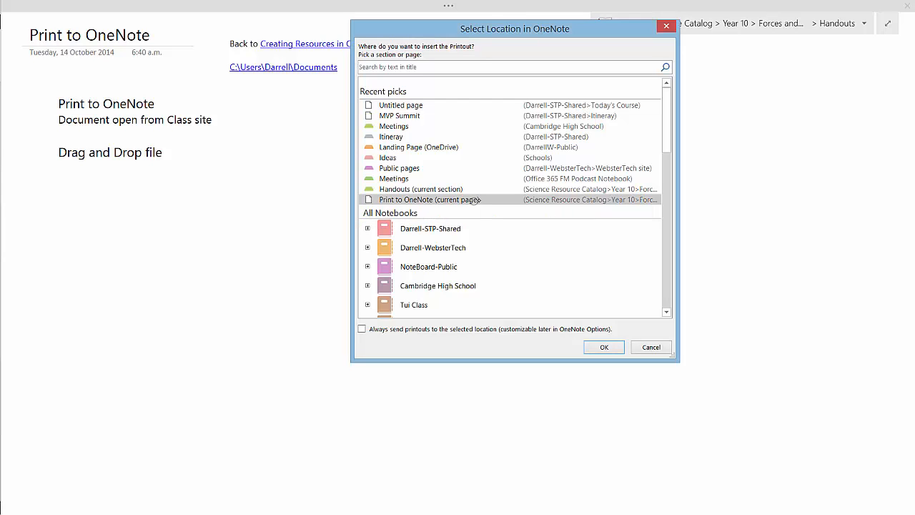
left_click(603, 347)
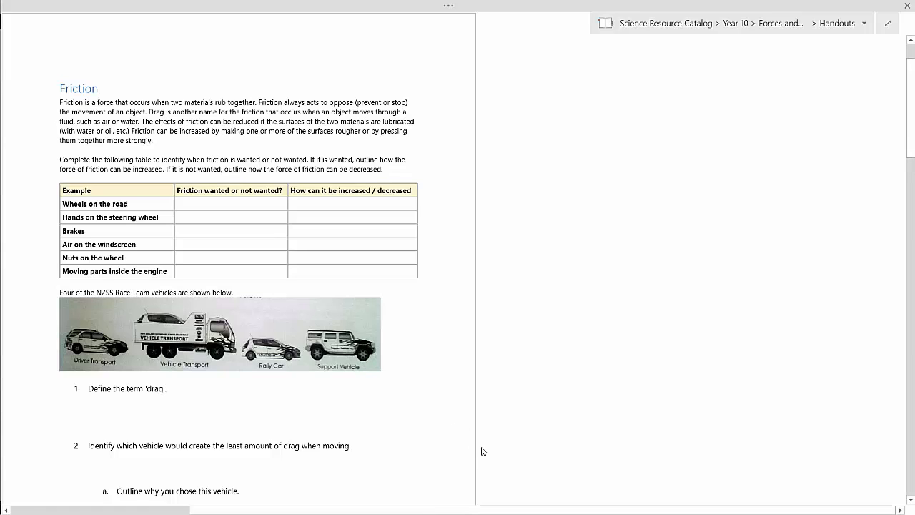
mouse_move(583, 445)
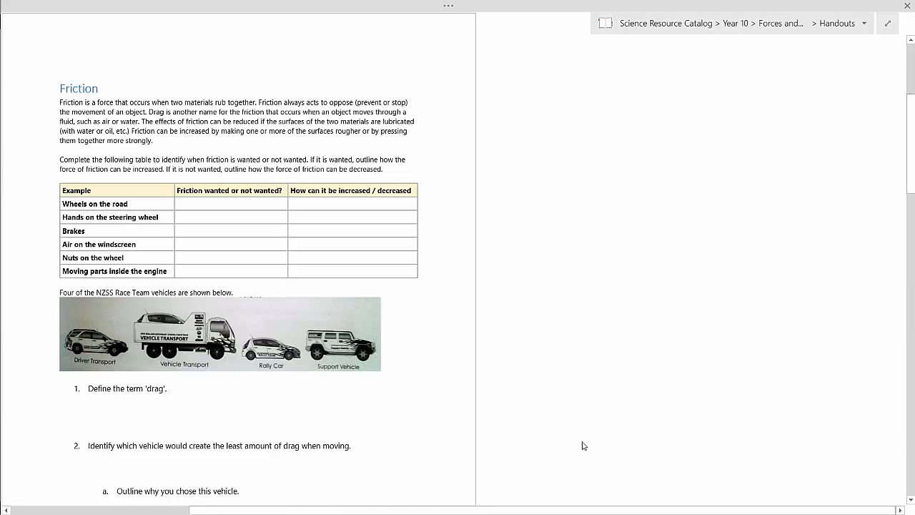
Scroll through the inserted Friction printout from the friction table down to the drag questions.
scroll("down", 3)
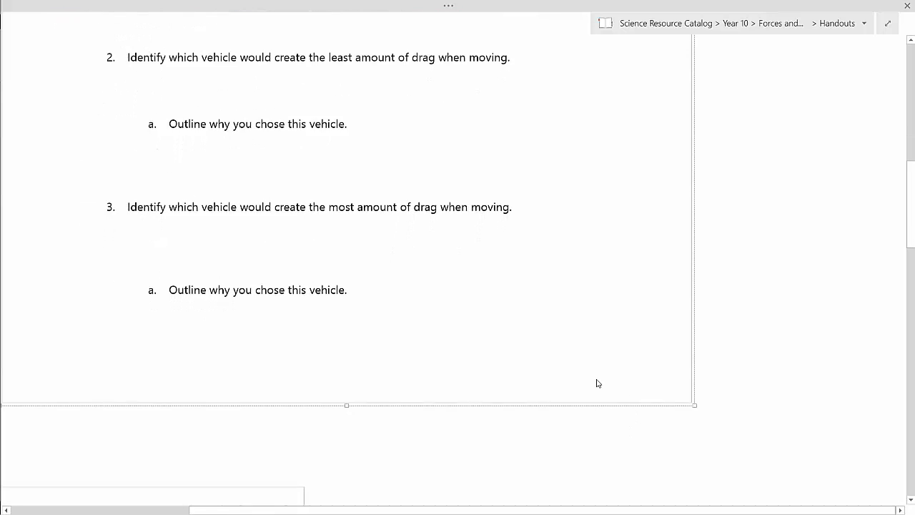
scroll("down", 3)
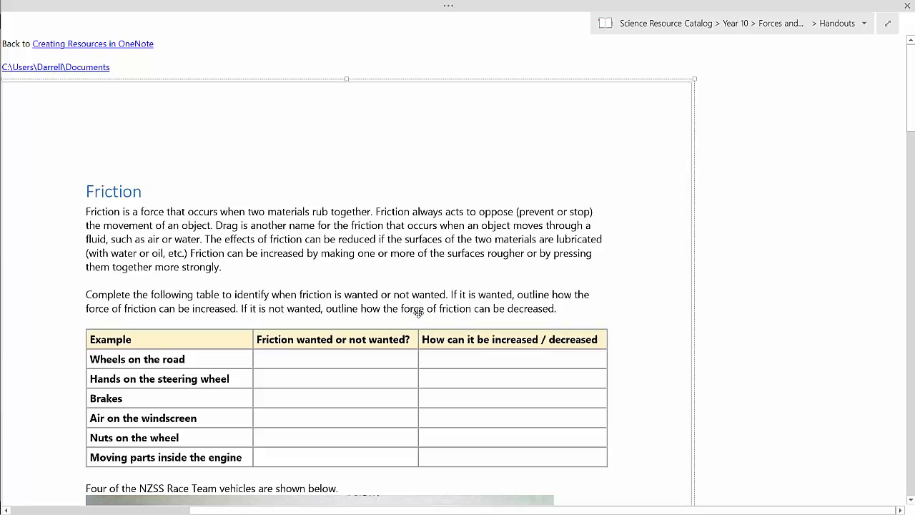
mouse_move(417, 261)
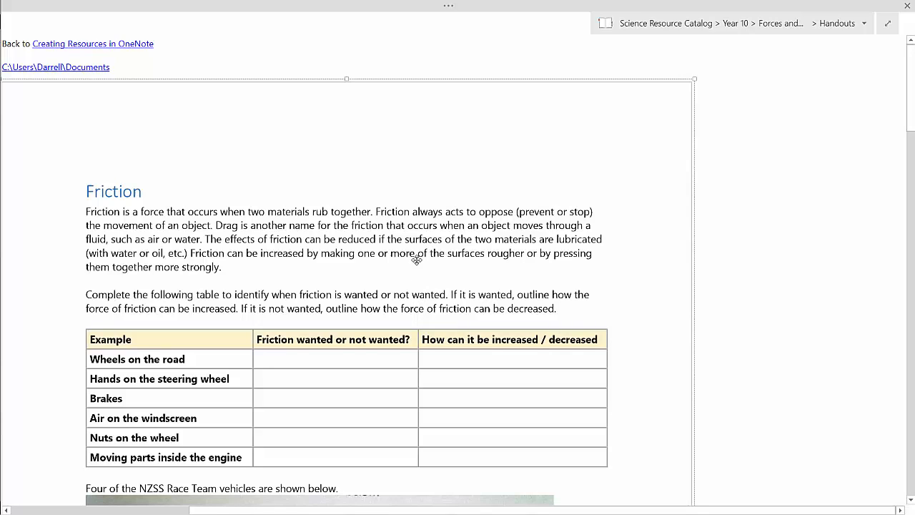
Answer 'wanted' in the friction table, typed for wheels on the road and handwritten for the steering wheel.
right_click(416, 260)
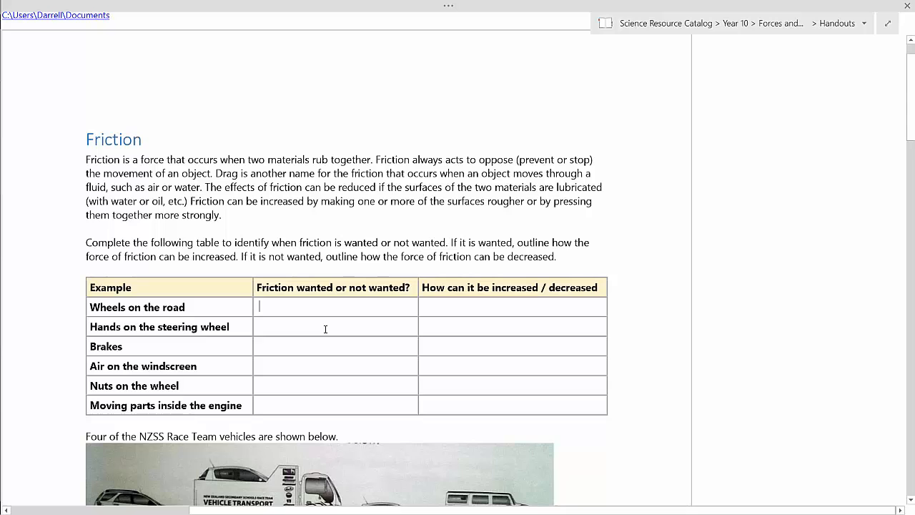
type("want")
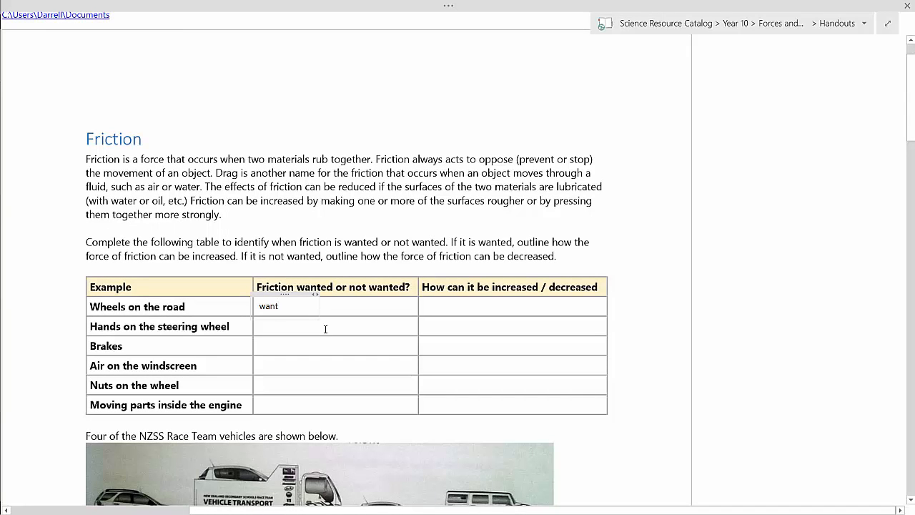
type("ed")
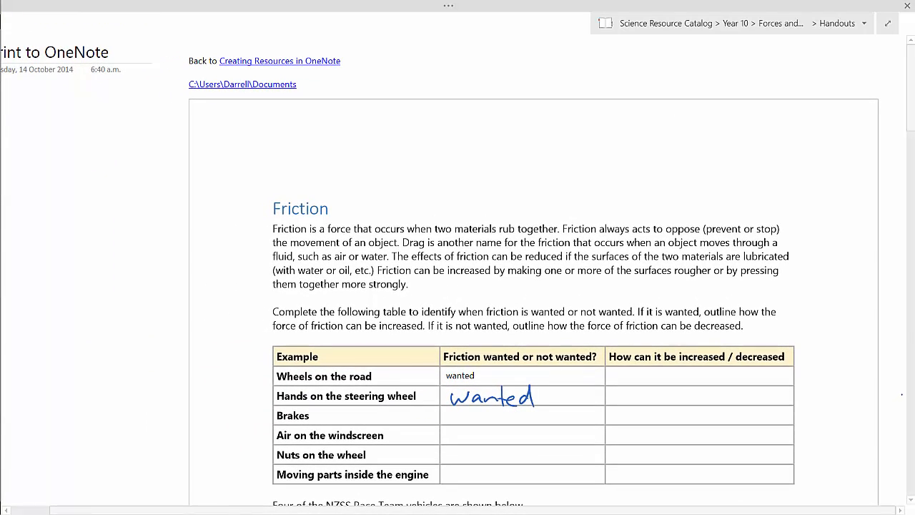
left_click(241, 84)
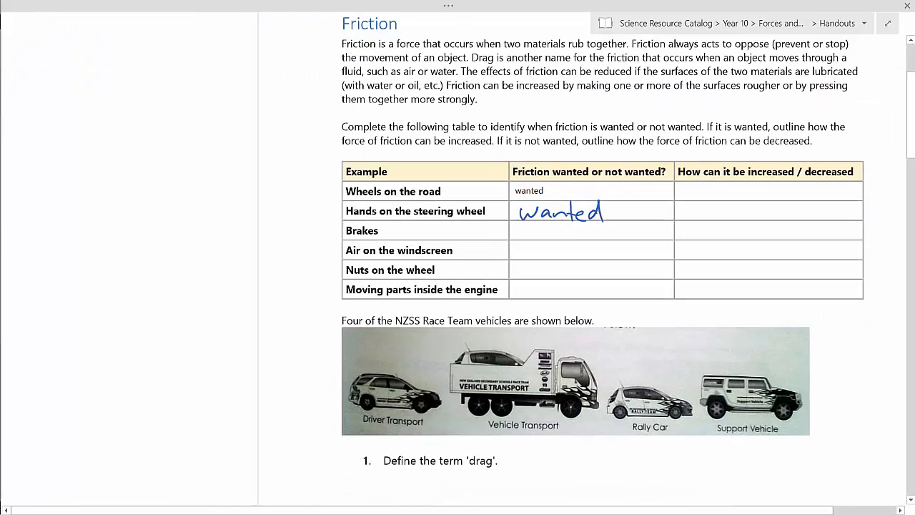
Drop Friction.docx onto the page and insert it as a printout rather than an attachment.
scroll("down", 3)
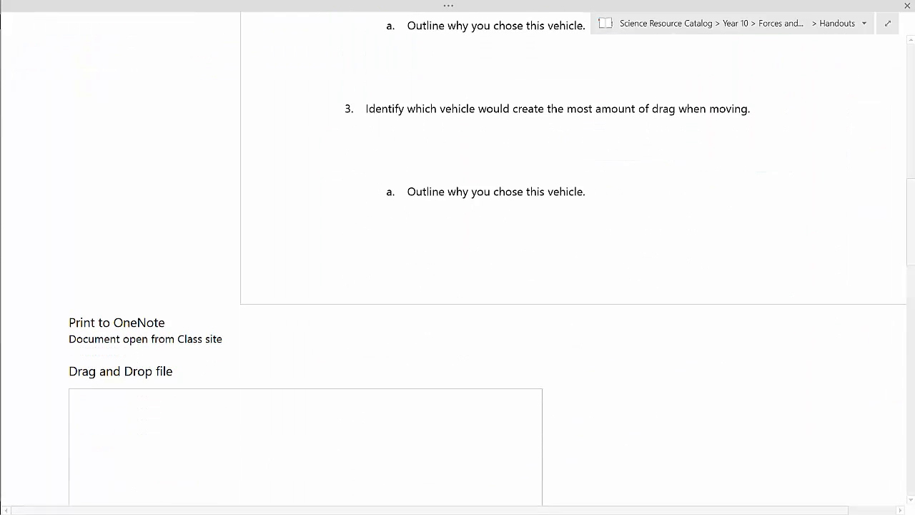
scroll("down", 3)
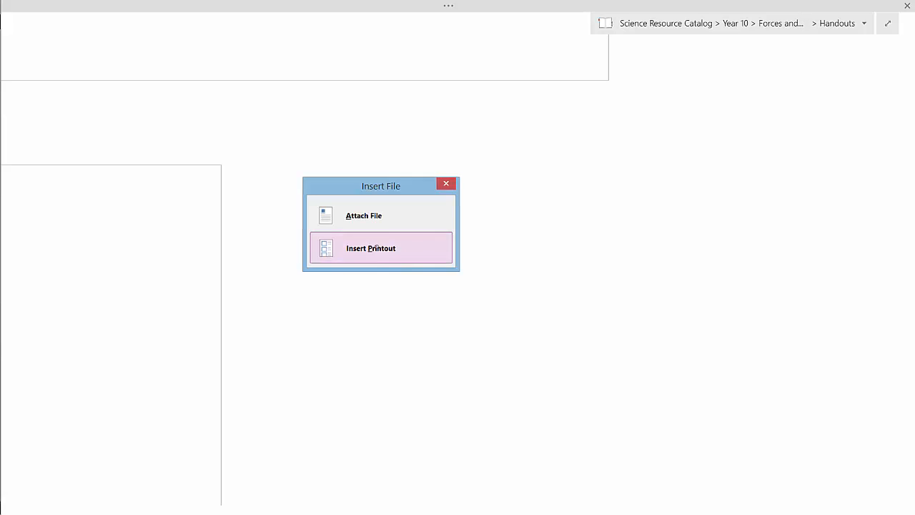
left_click(380, 248)
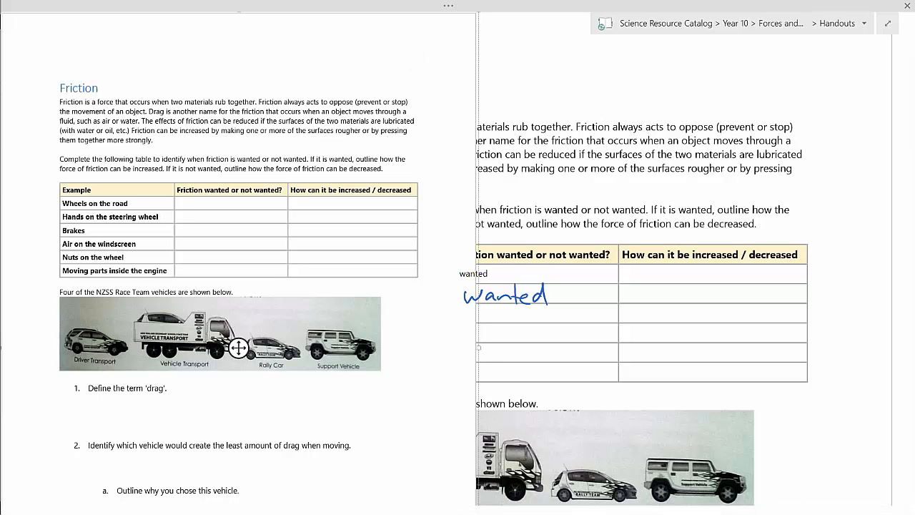
Move the new Friction printout up beside the page title, over the original annotated worksheet.
scroll("down", 3)
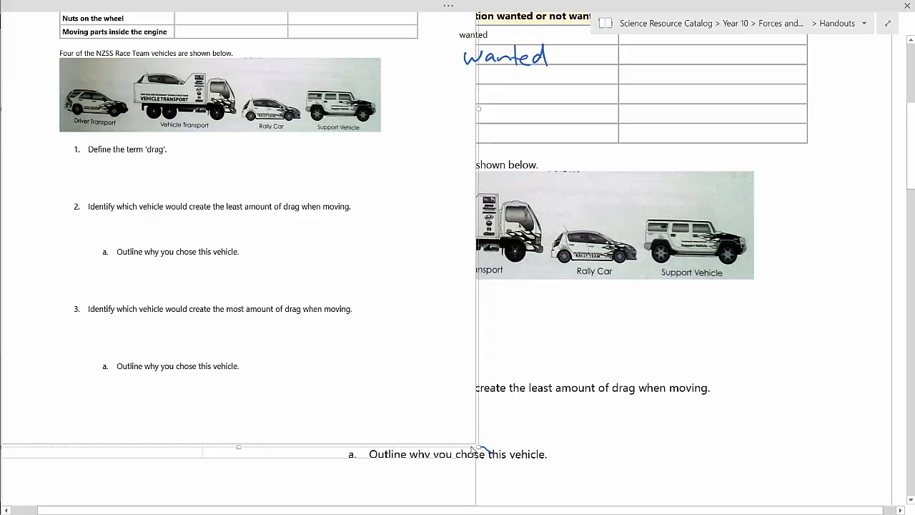
scroll("down", 3)
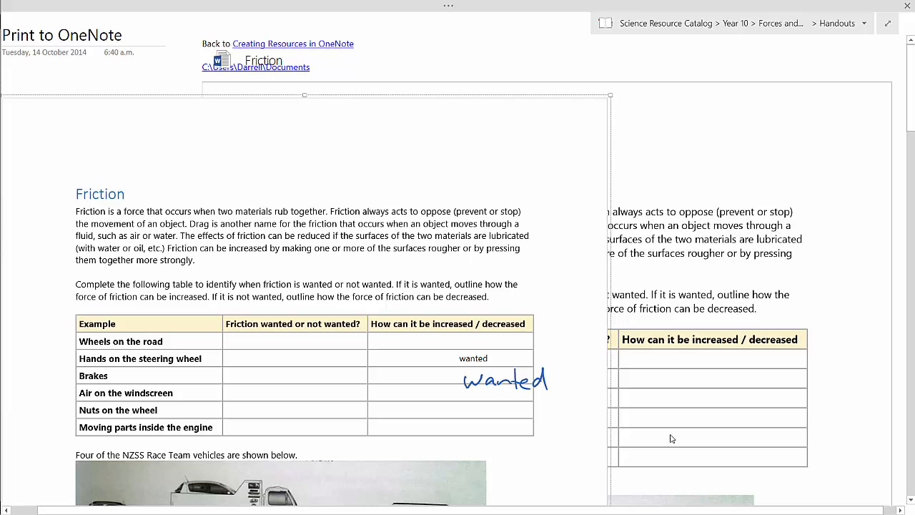
mouse_move(218, 60)
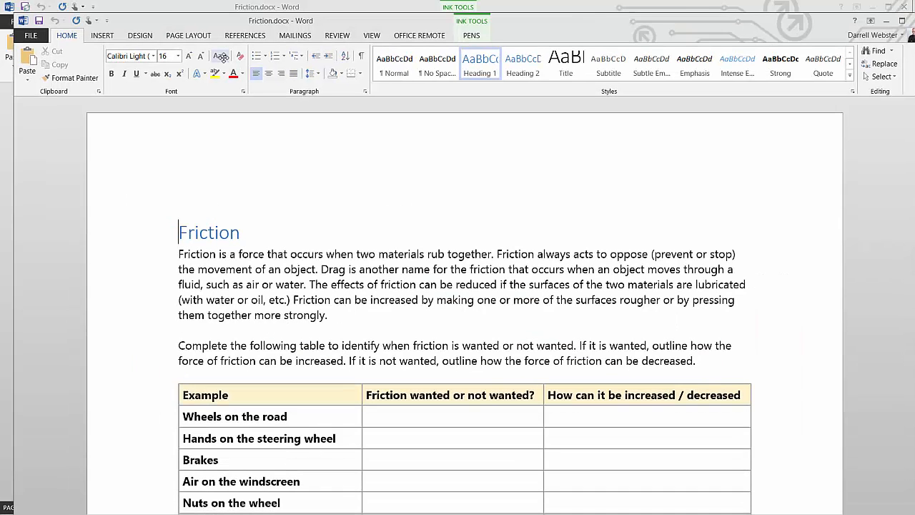
mouse_move(218, 55)
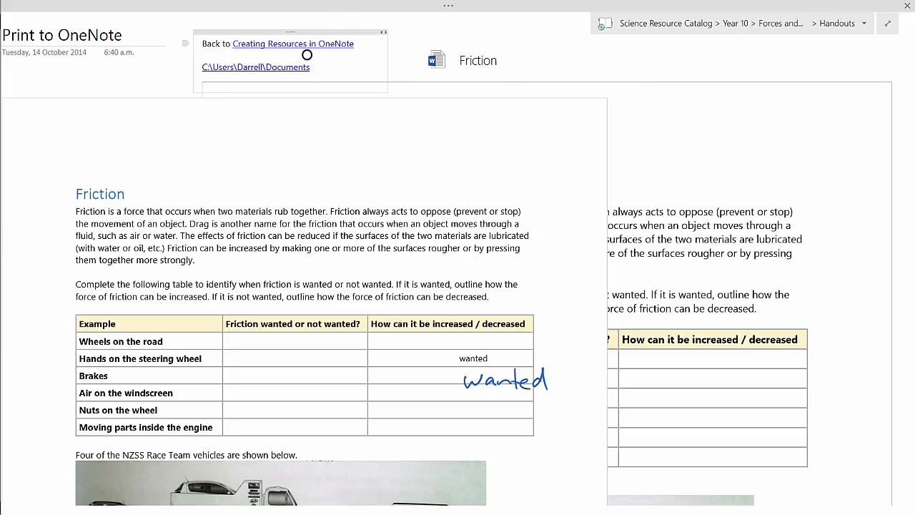
Open the embedded Friction.docx from the OneNote page in Word.
left_click(293, 43)
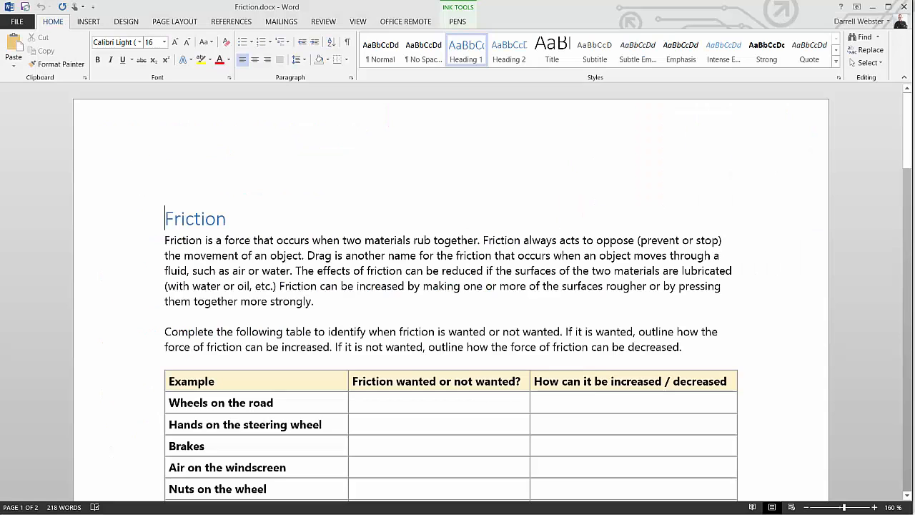
Clip the friction table from Word onto the 'Screen clip from existing resource' page.
scroll("down", 3)
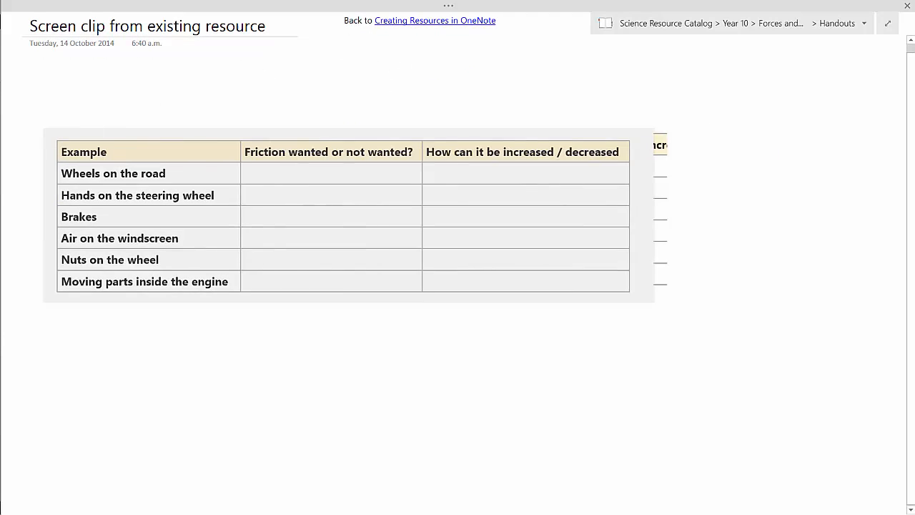
Bring up options on the clipped table image before switching back to the Friction document.
right_click(348, 215)
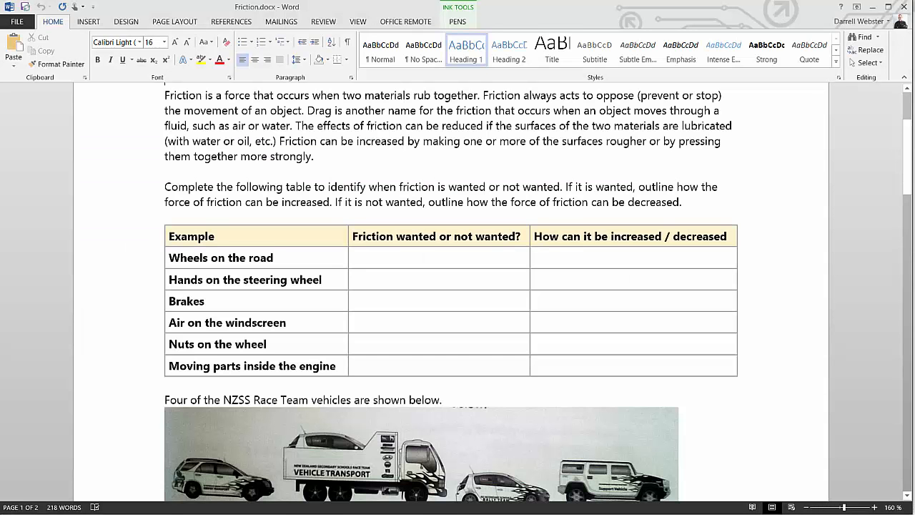
Start a screen clipping of the NZSS vehicles picture and its first question.
scroll("down", 3)
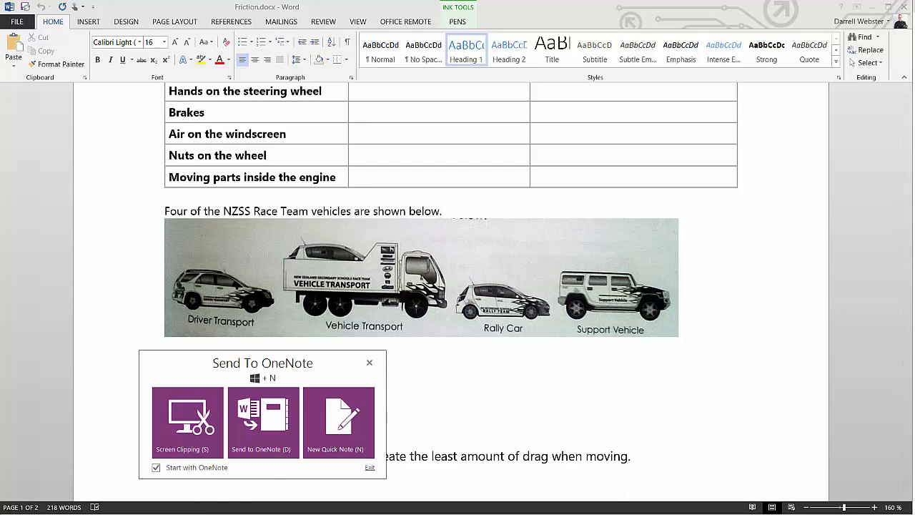
left_click(369, 363)
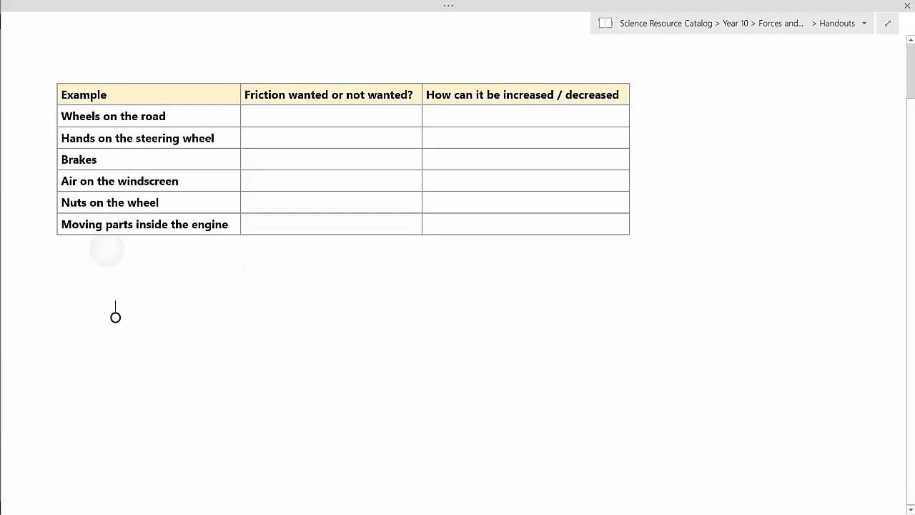
Review the vehicles clip below the friction table, then return to the Creating Resources overview page.
scroll("down", 3)
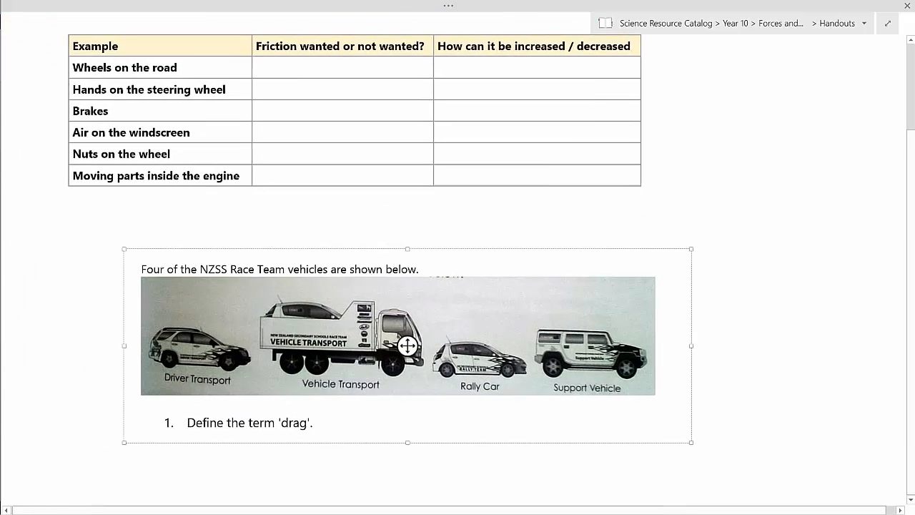
scroll("down", 3)
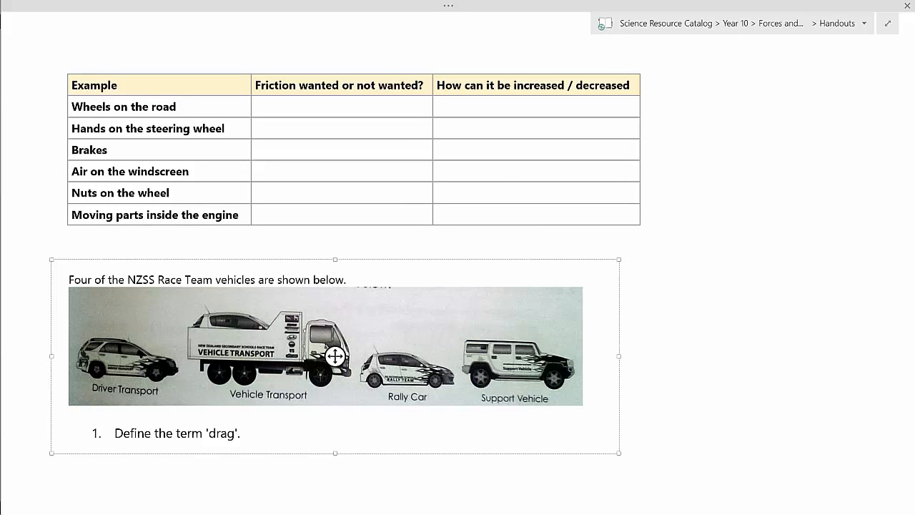
scroll("down", 3)
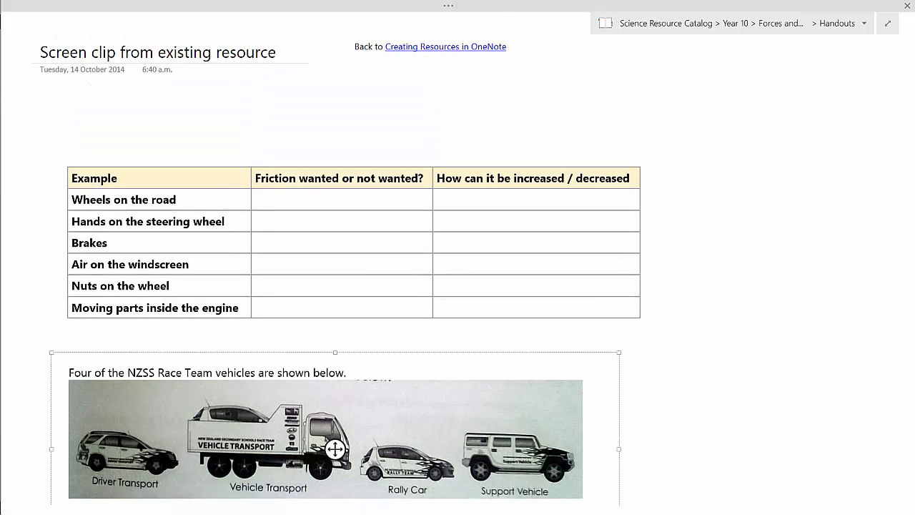
left_click(445, 47)
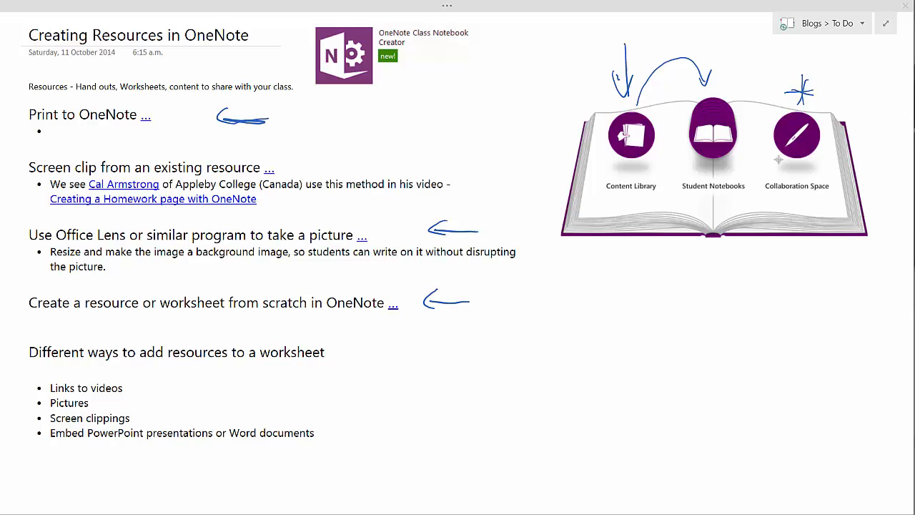
Open the Office Lens photo handout page and browse the captured Aerodynamics worksheet photo.
left_click(362, 235)
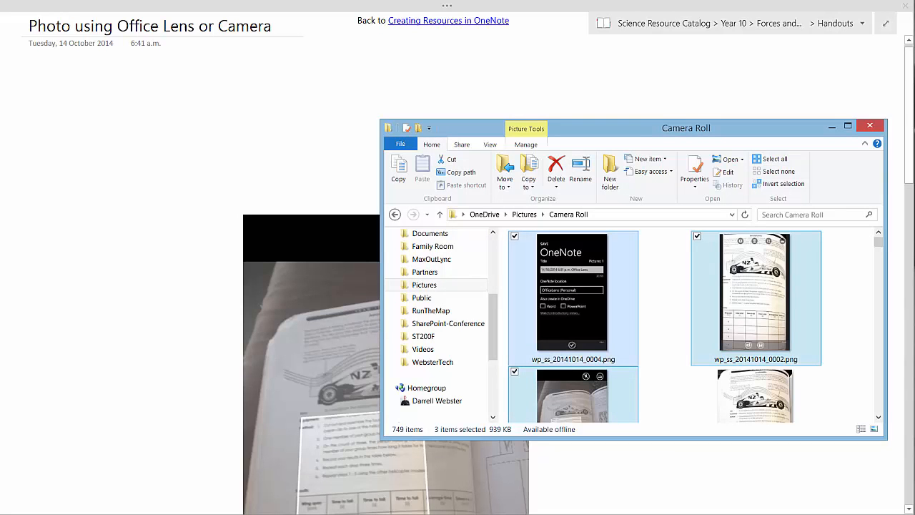
left_click(870, 126)
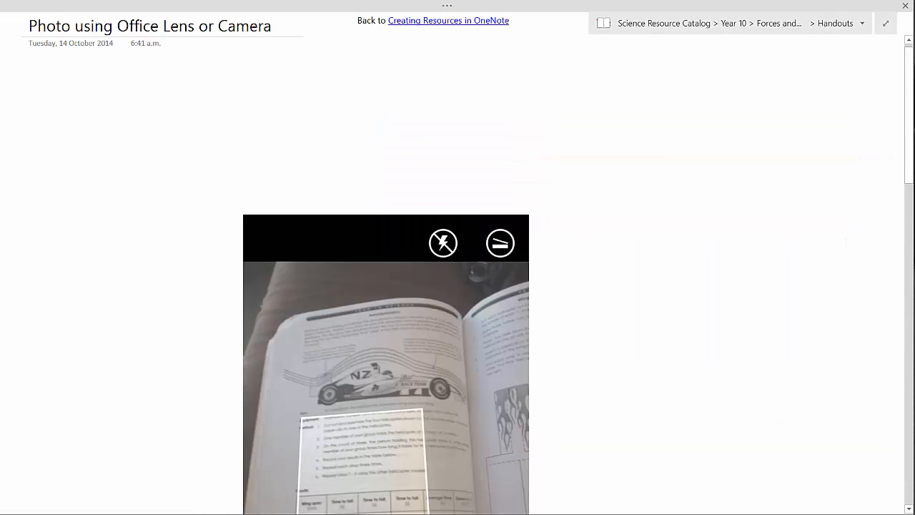
scroll("down", 3)
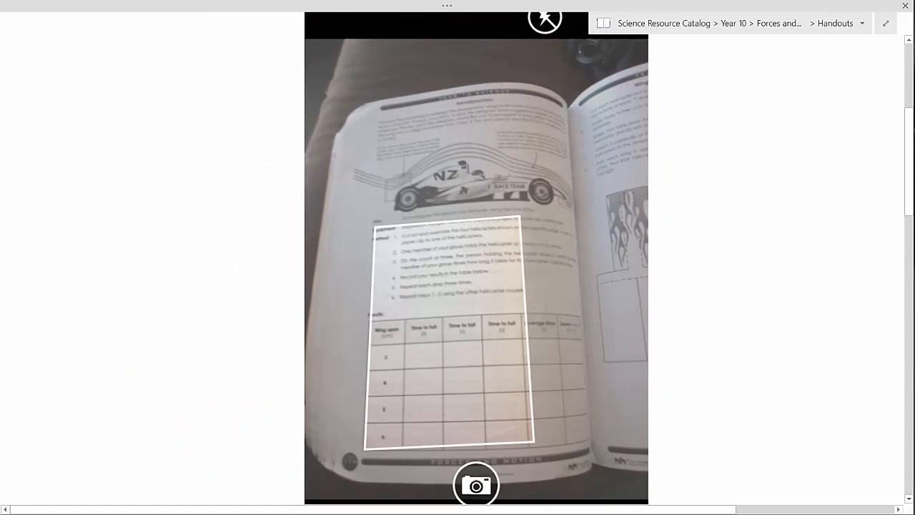
left_click(477, 486)
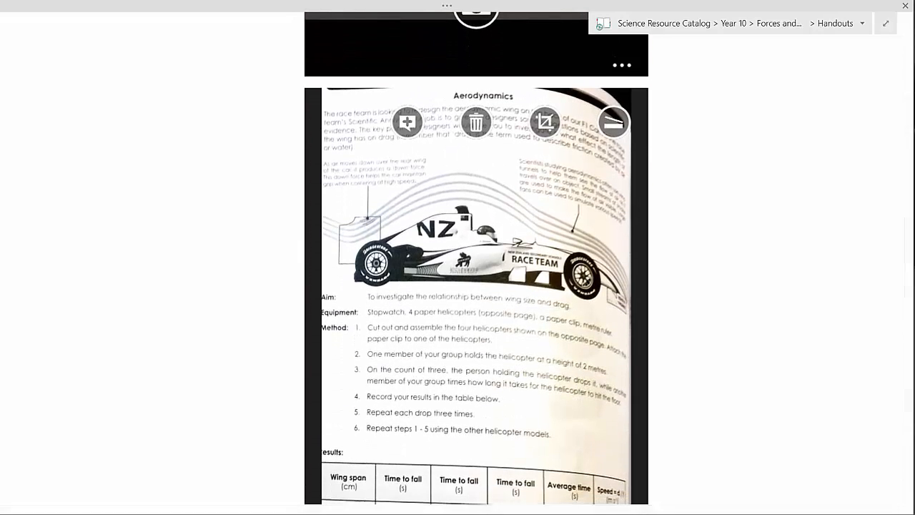
scroll("down", 3)
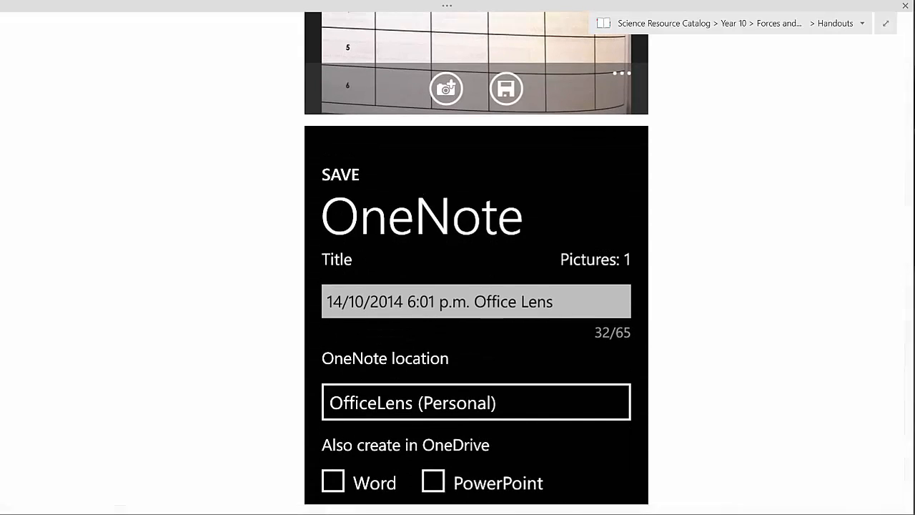
scroll("down", 3)
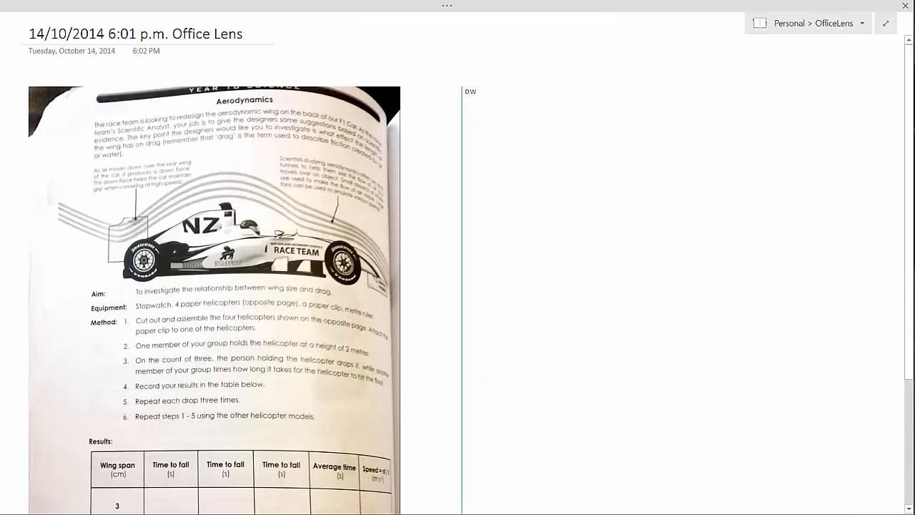
View picture options on the captured worksheet photo, then head back to the Office Lens handout page.
scroll("down", 3)
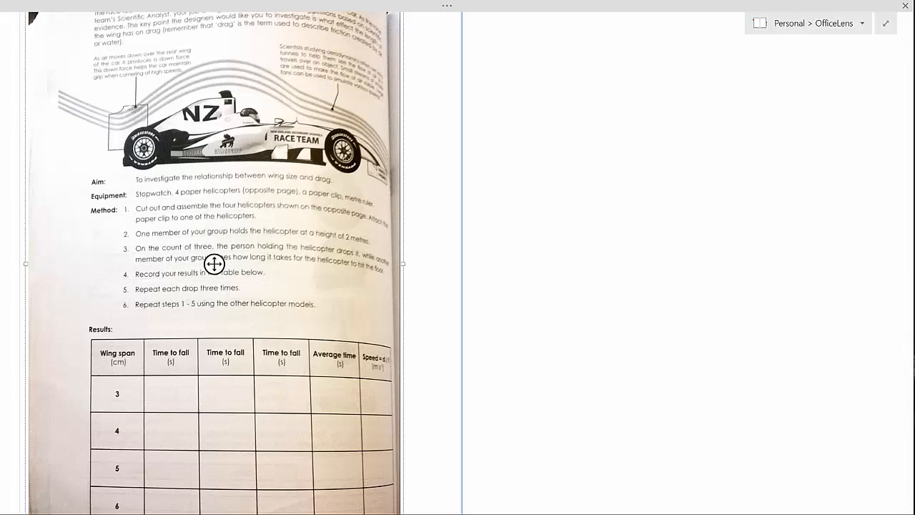
right_click(213, 264)
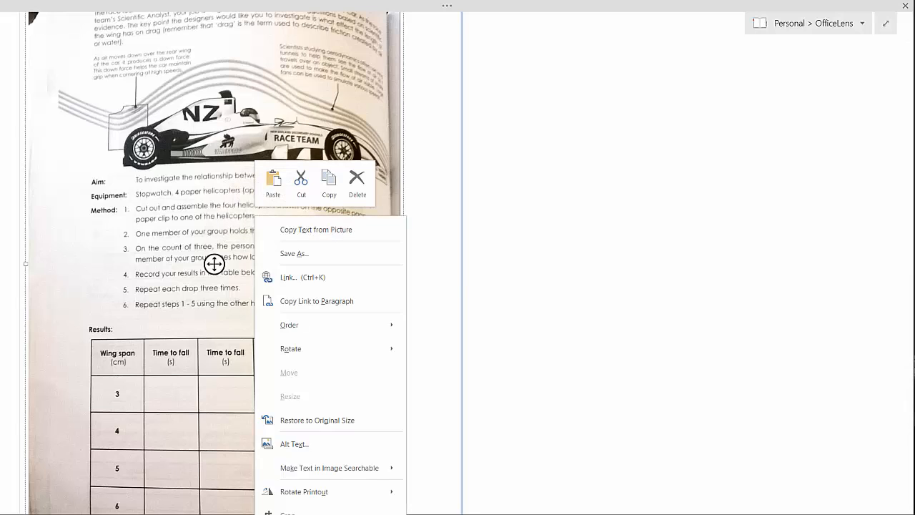
left_click(214, 264)
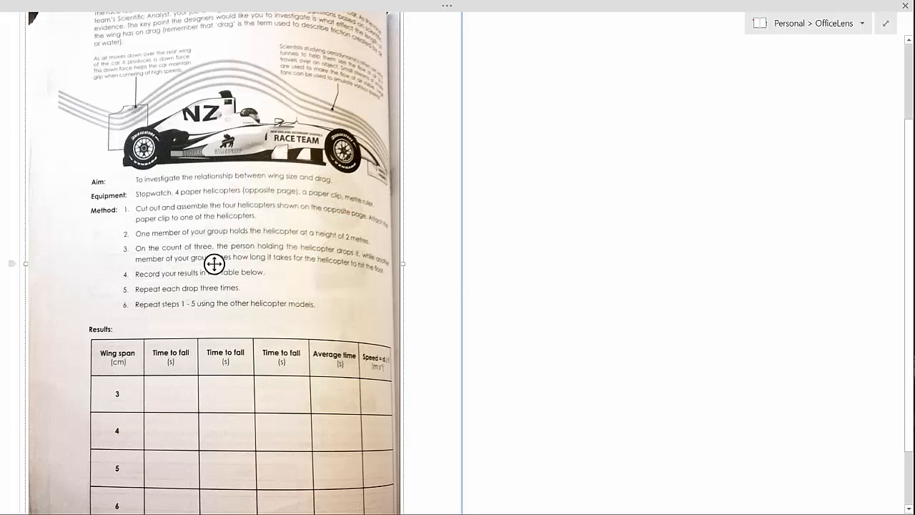
left_click(810, 23)
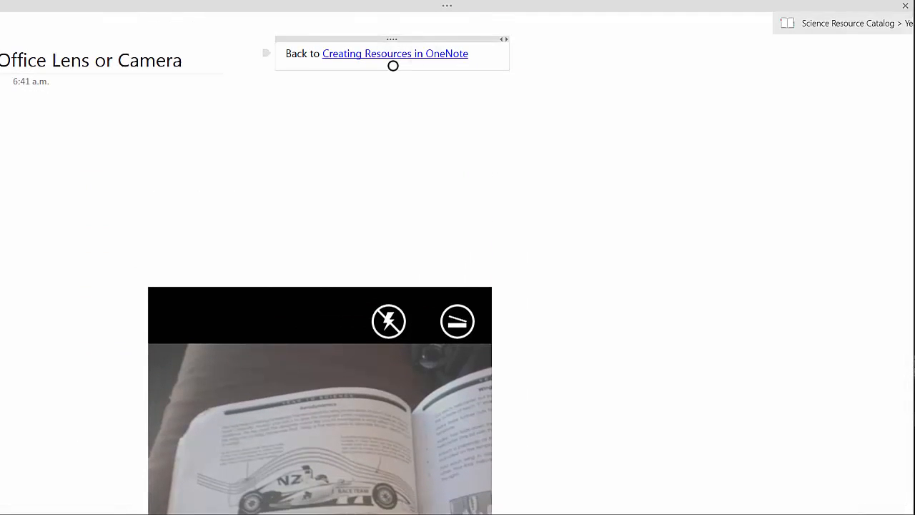
Open the 'Created with OneNote' friction worksheet from the Handouts page list.
left_click(394, 53)
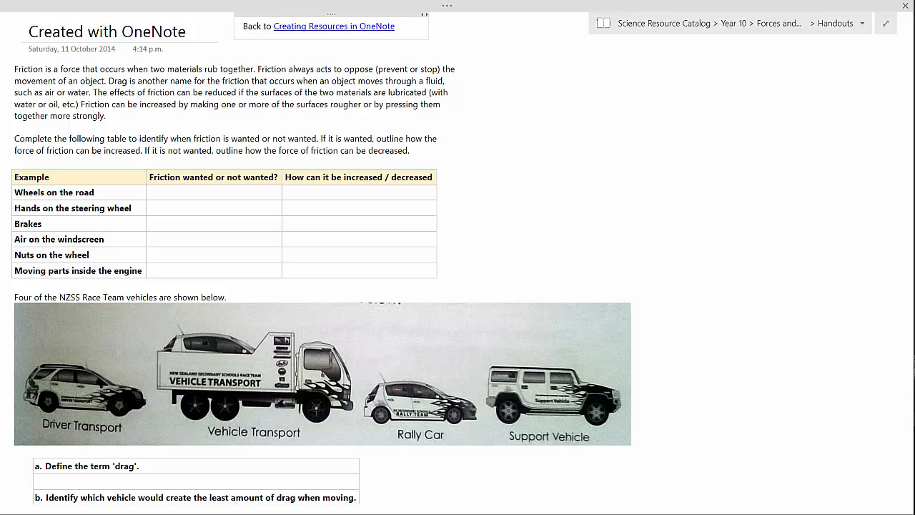
Enter test text 'asdfasdf' in the answer row under question b about least drag.
scroll("down", 3)
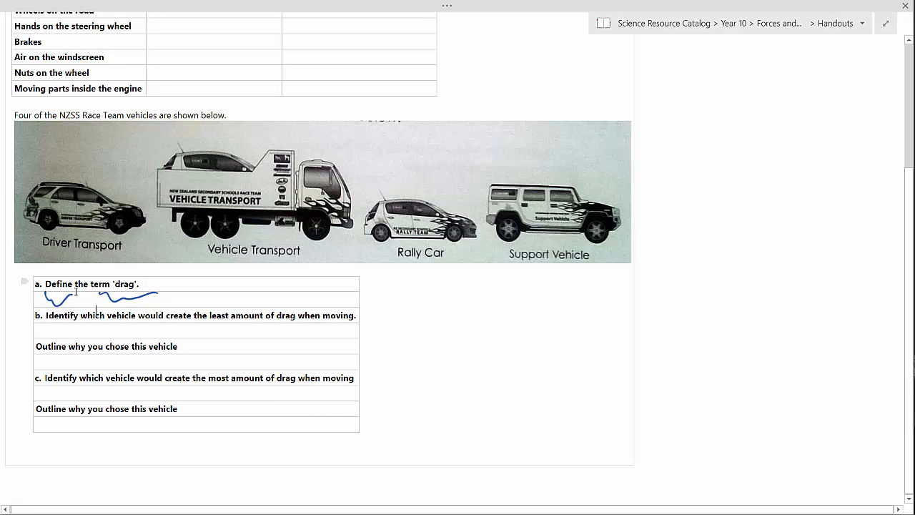
scroll("down", 3)
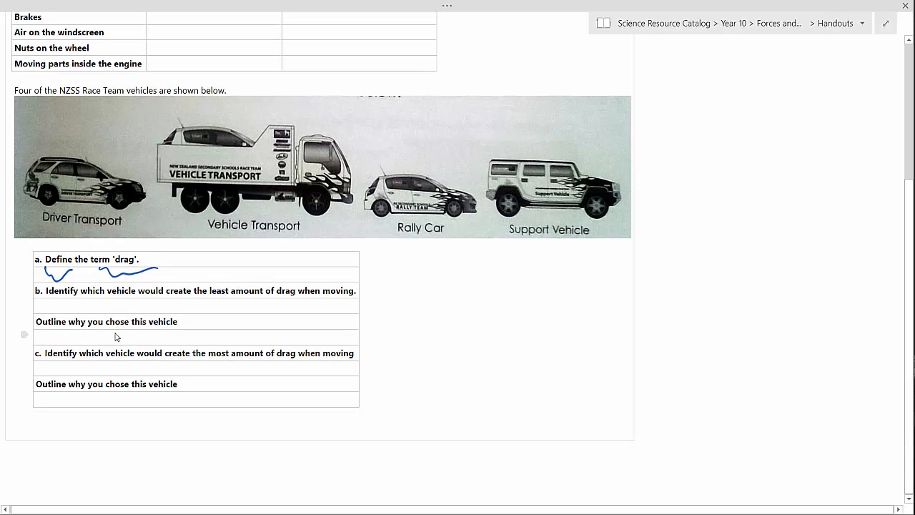
type("asdfasdf")
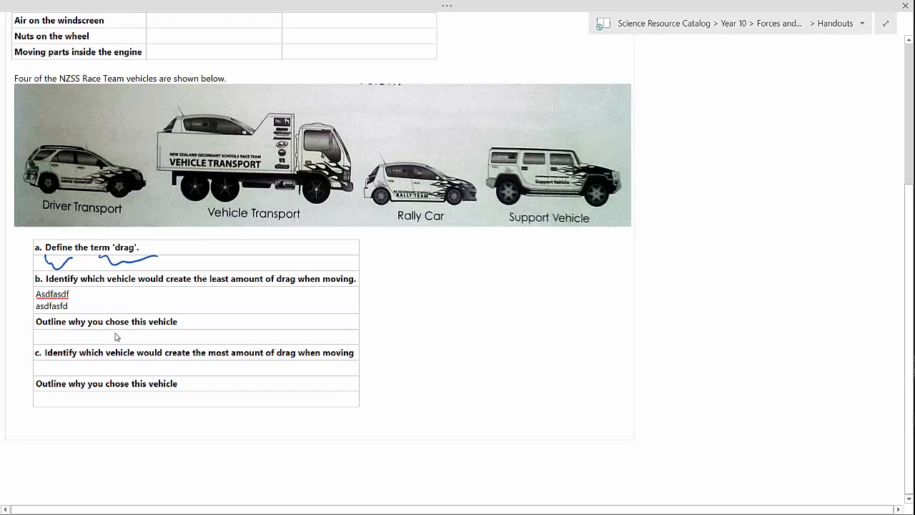
scroll("down", 3)
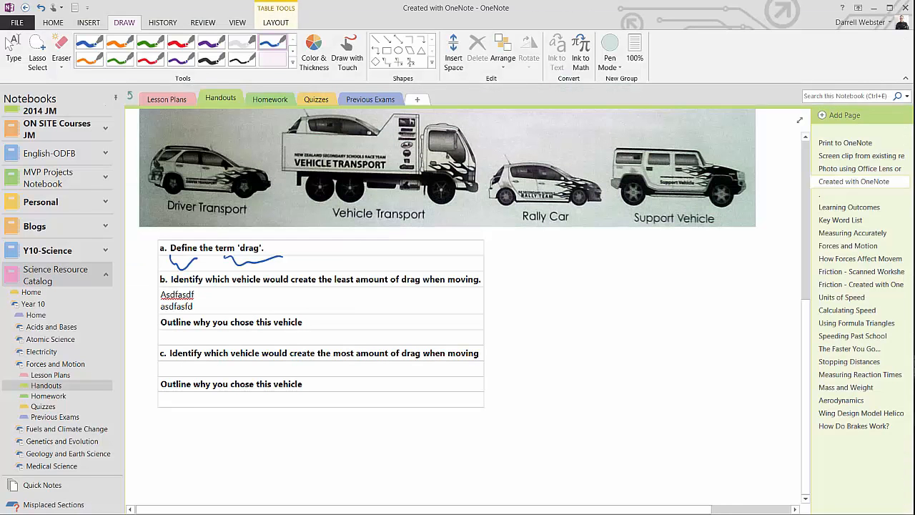
Bring up page actions for copying to the content library, then return to the Creating Resources page.
right_click(859, 181)
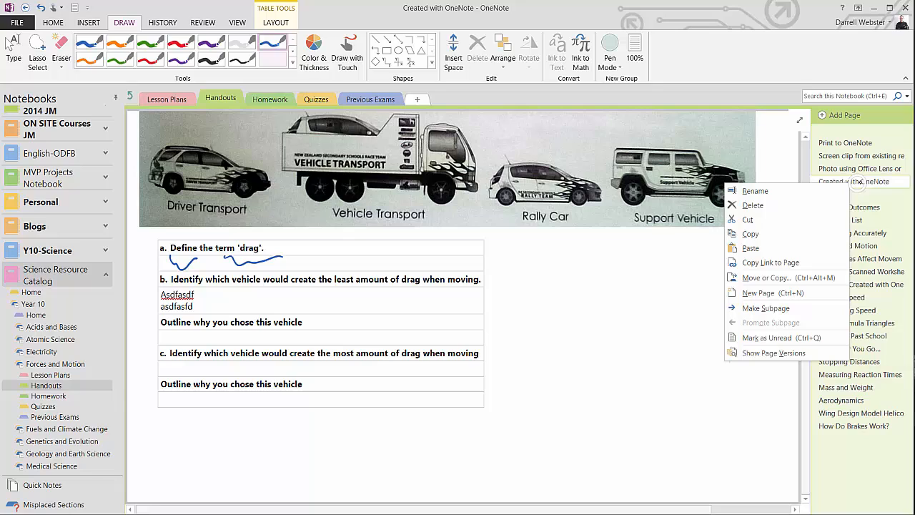
mouse_move(750, 233)
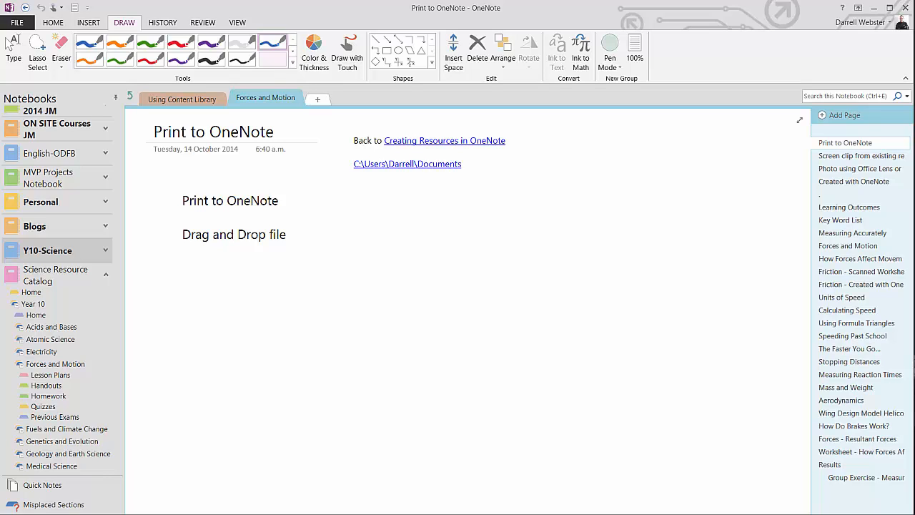
left_click(853, 155)
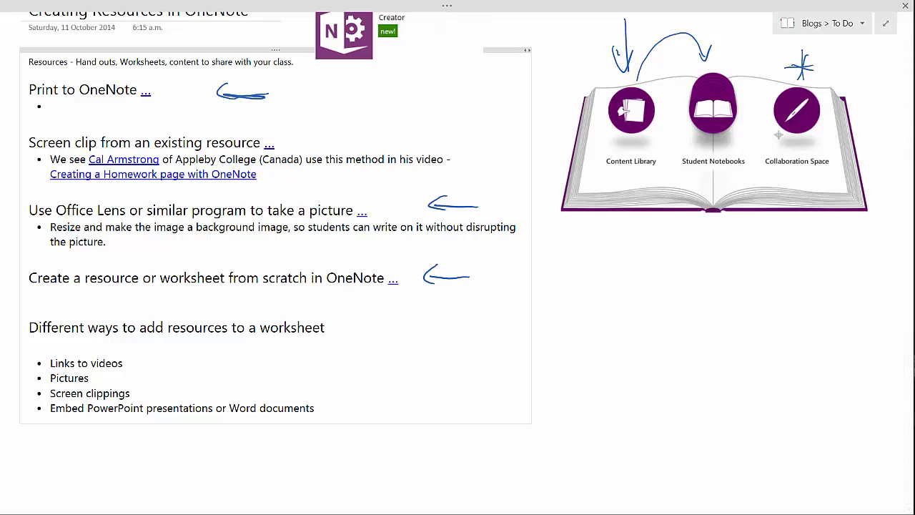
Ink a line beside 'Links to videos' and handwrite the word 'Music' below the resource list.
left_click(393, 278)
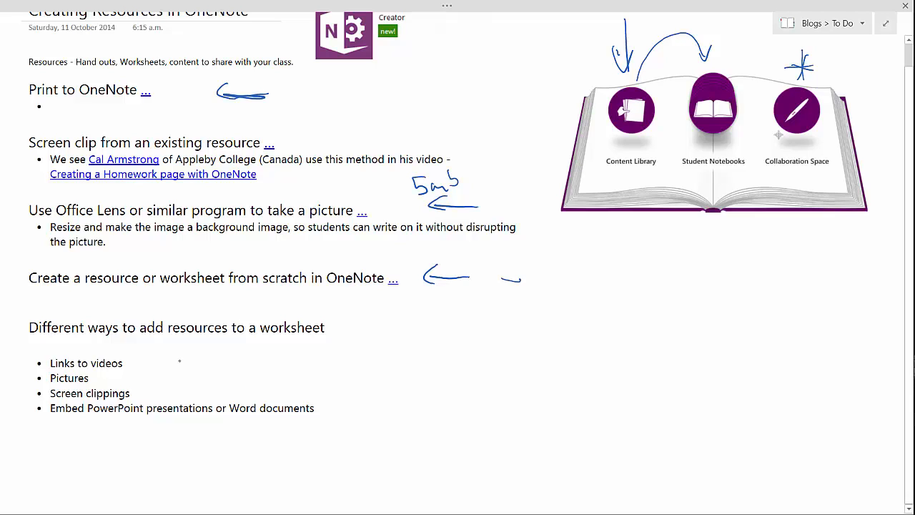
left_click_drag(139, 362, 181, 362)
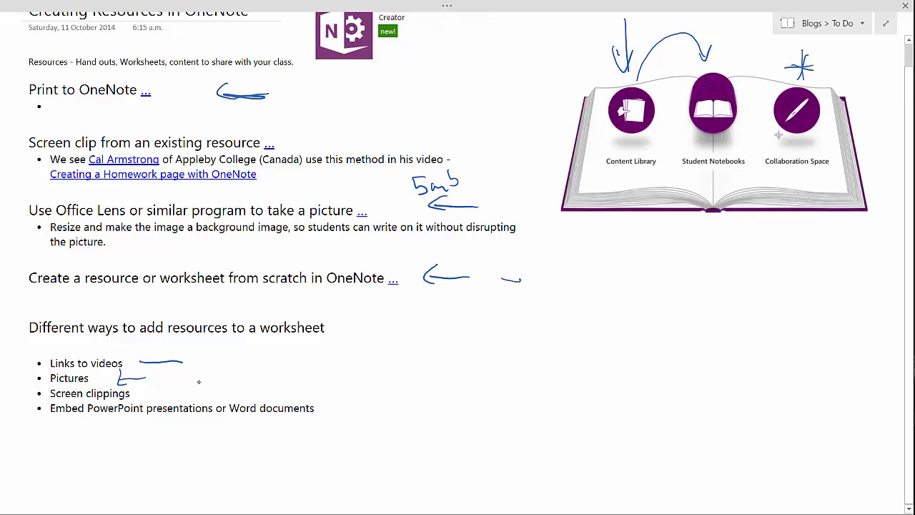
left_click_drag(127, 443, 171, 447)
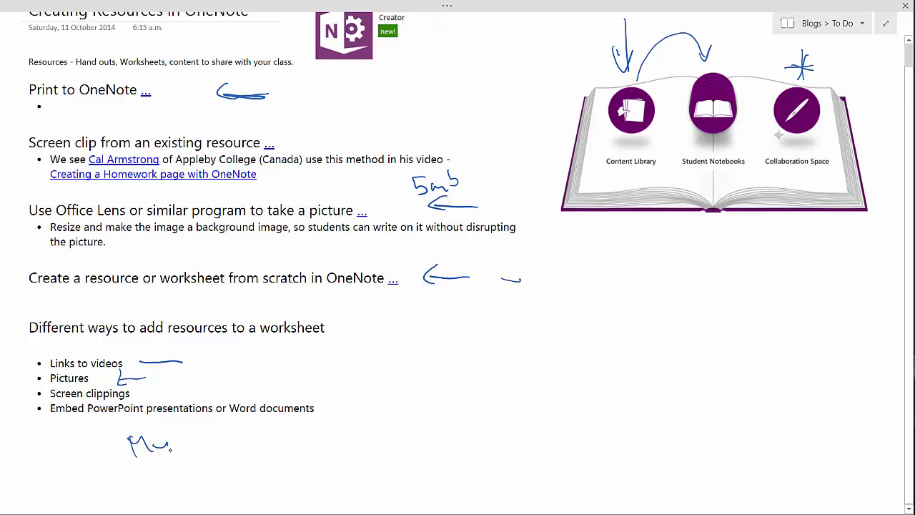
left_click_drag(172, 443, 204, 443)
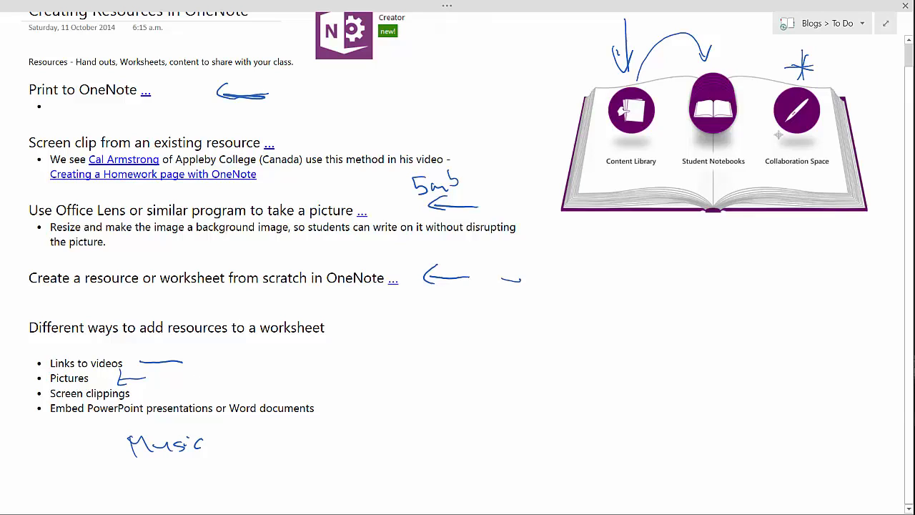